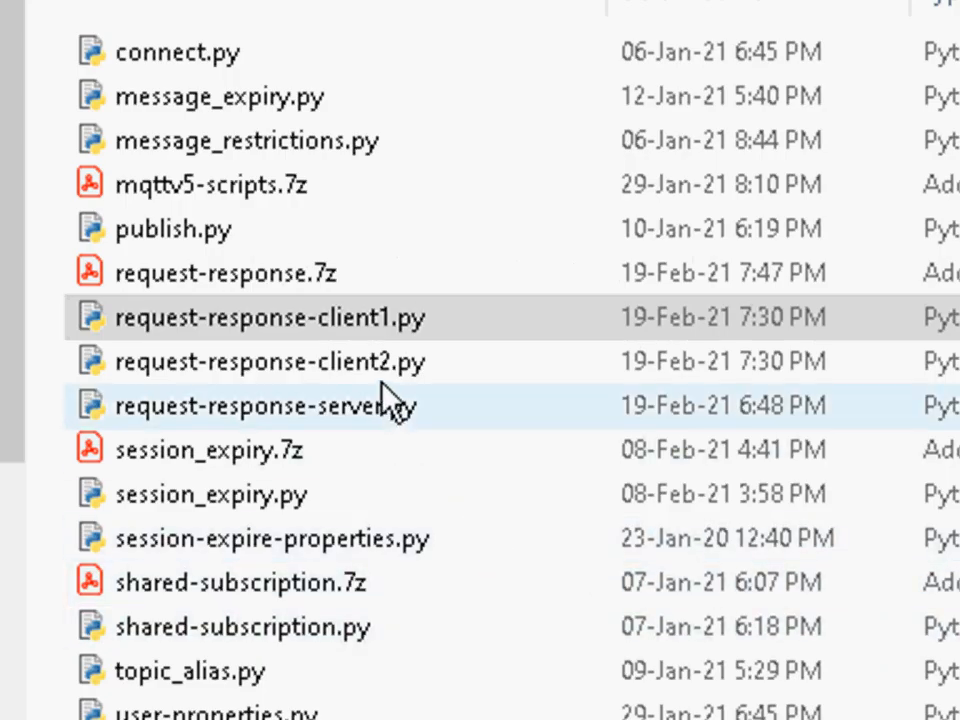
- Open request-response-server.py in IDLE from File Explorer
left_click(260, 317)
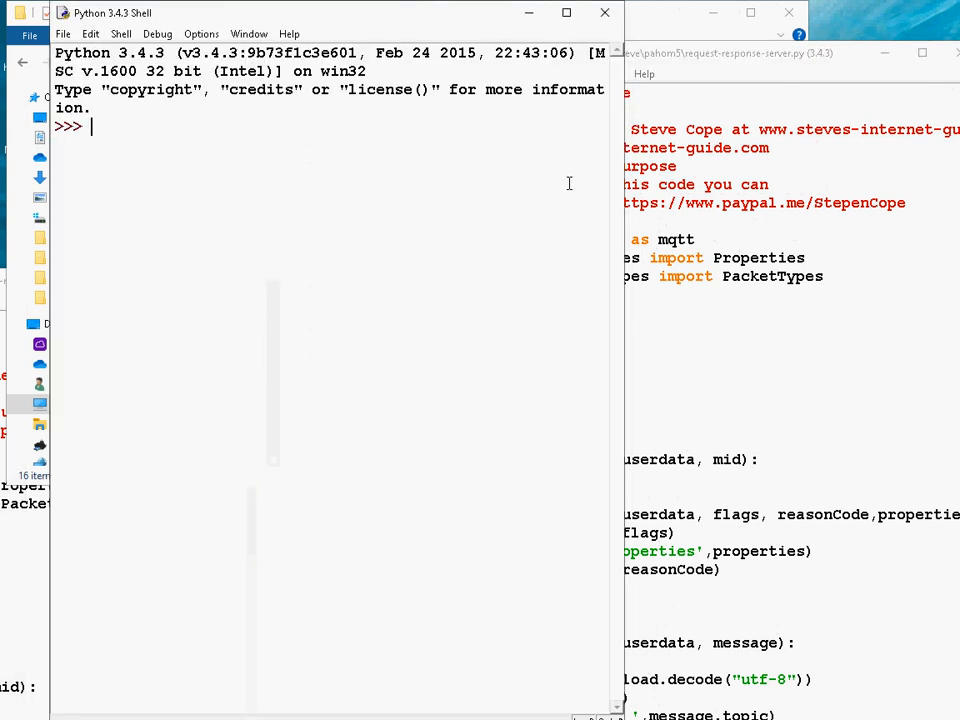
- Run the request-response server script with F5 so it connects and subscribes
key("F5")
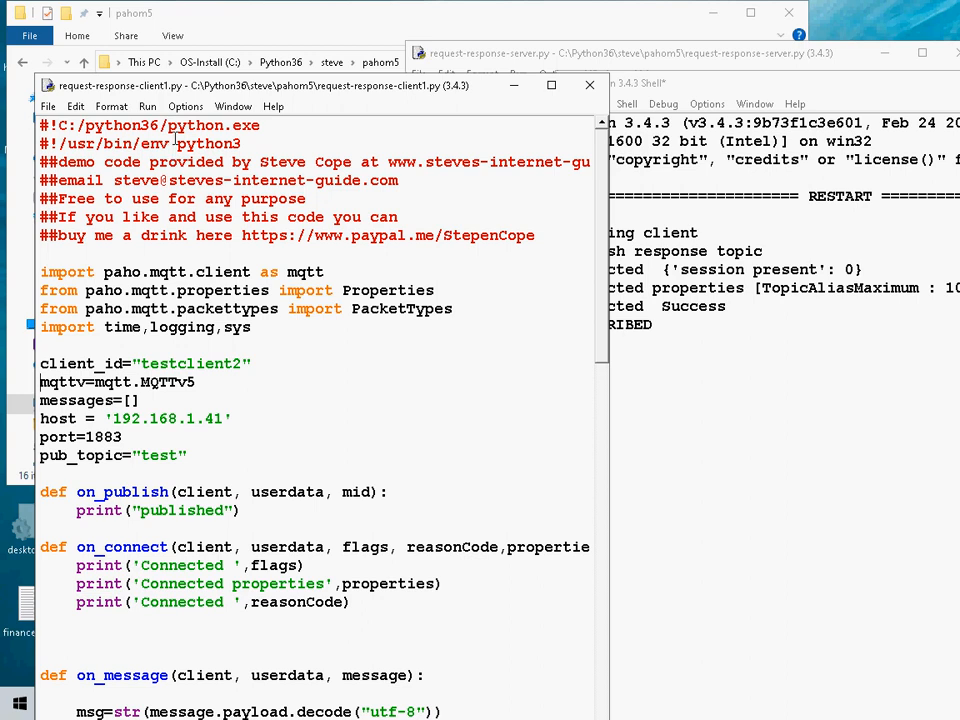
- Run request-response-client1.py via Run > Run Module
left_click(147, 106)
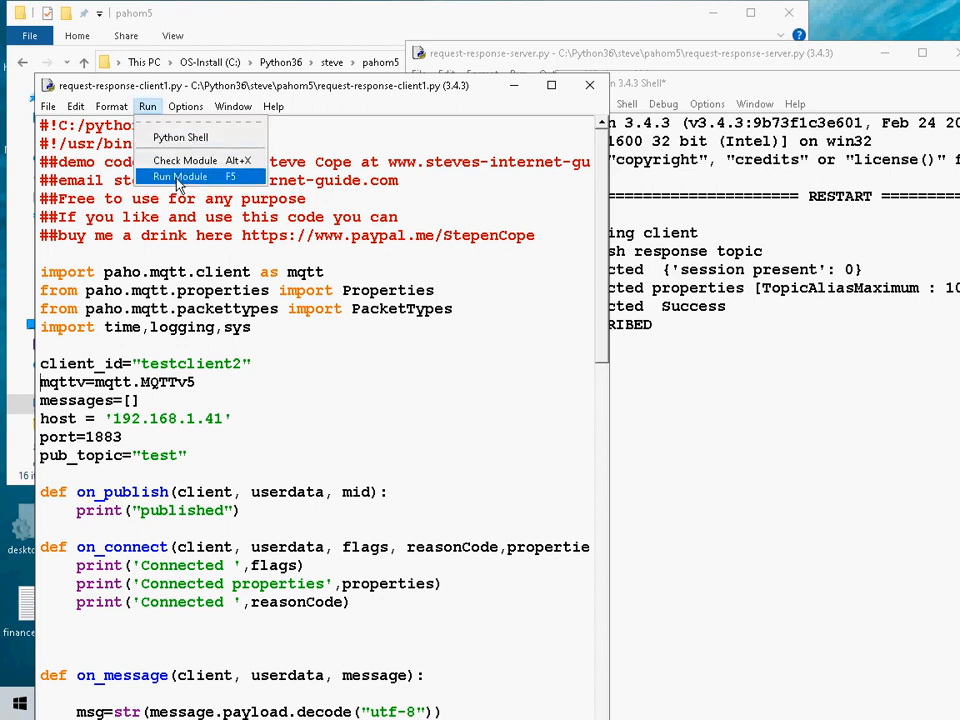
left_click(180, 176)
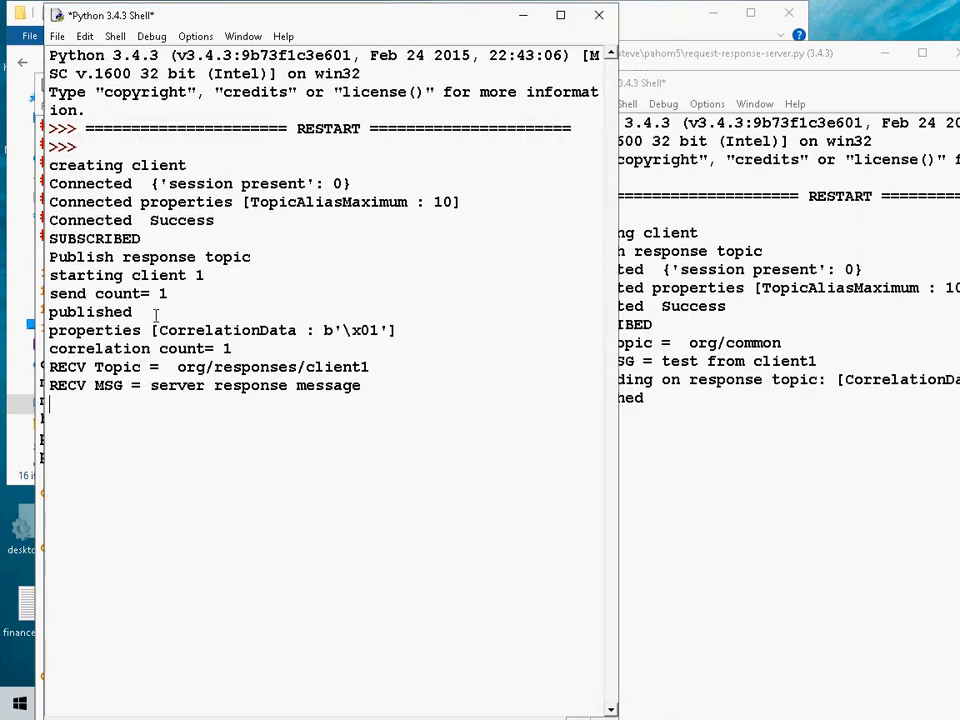
mouse_move(670, 410)
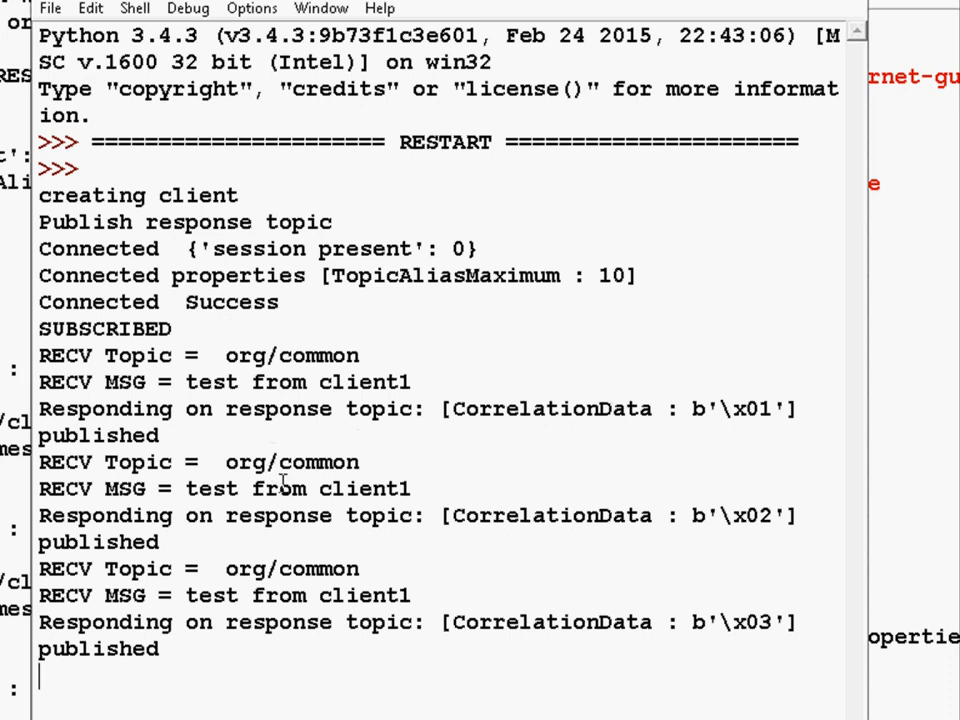
- Scroll the server shell to watch responses with correlation data counting up to \x0b
scroll("down", 3)
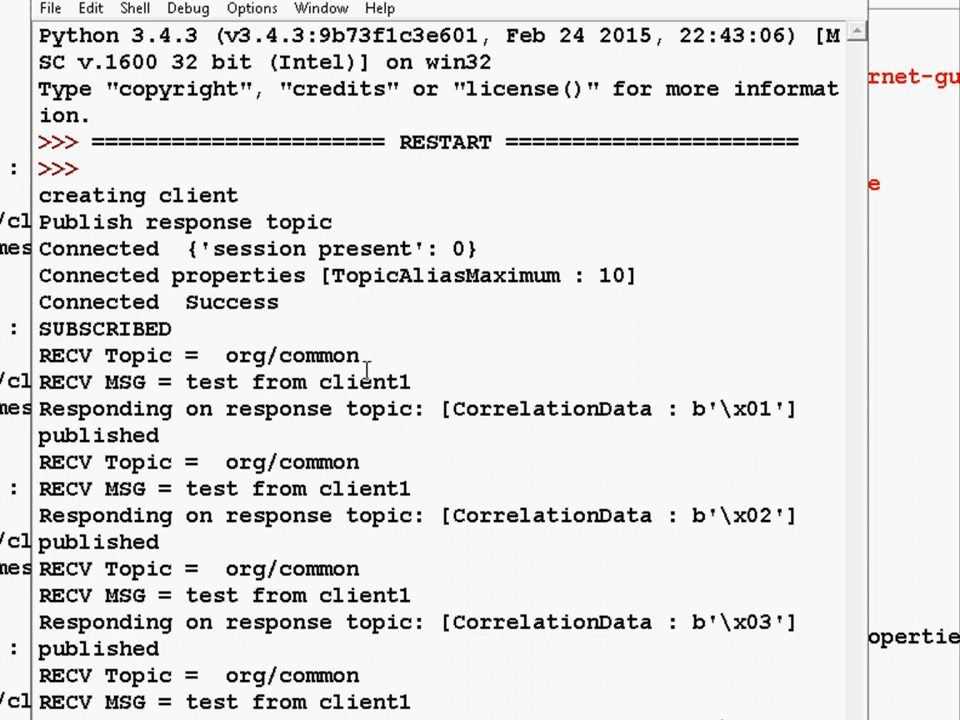
scroll("down", 3)
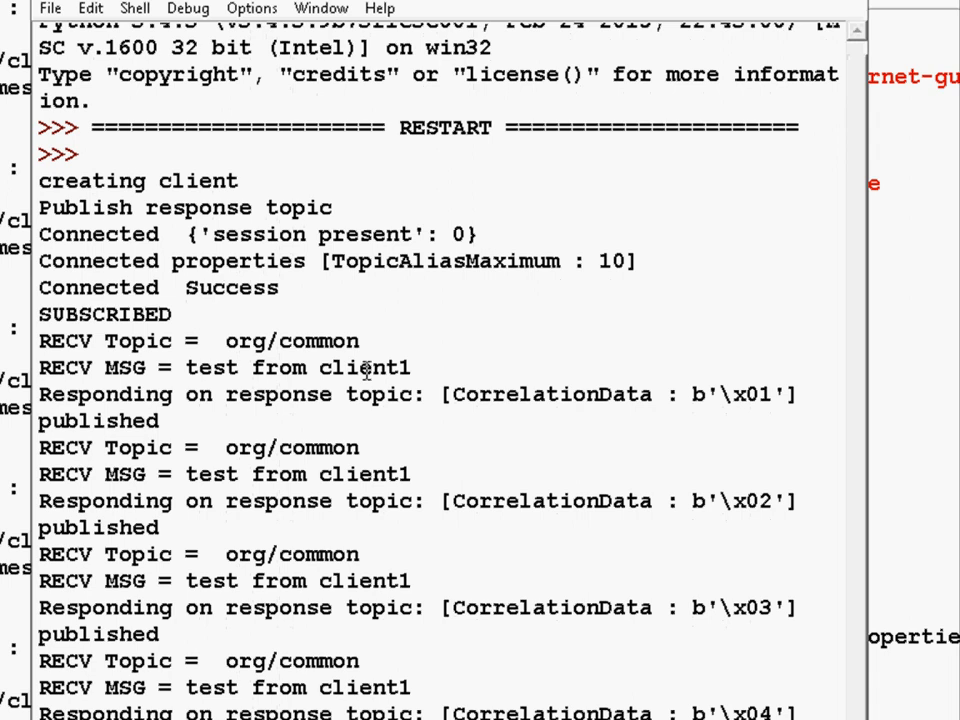
scroll("down", 3)
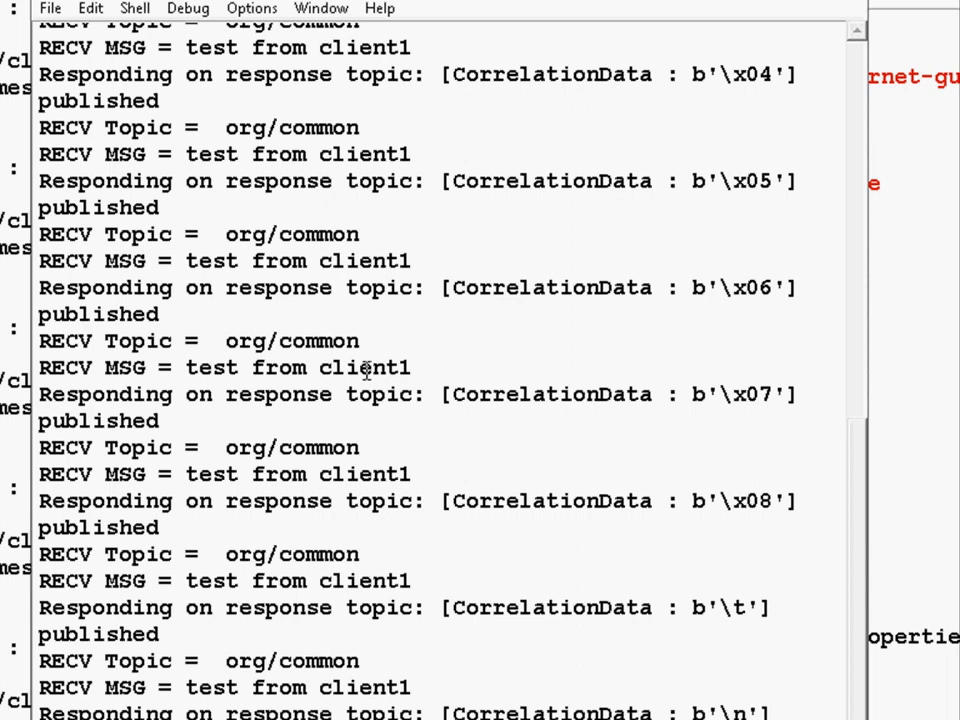
scroll("down", 3)
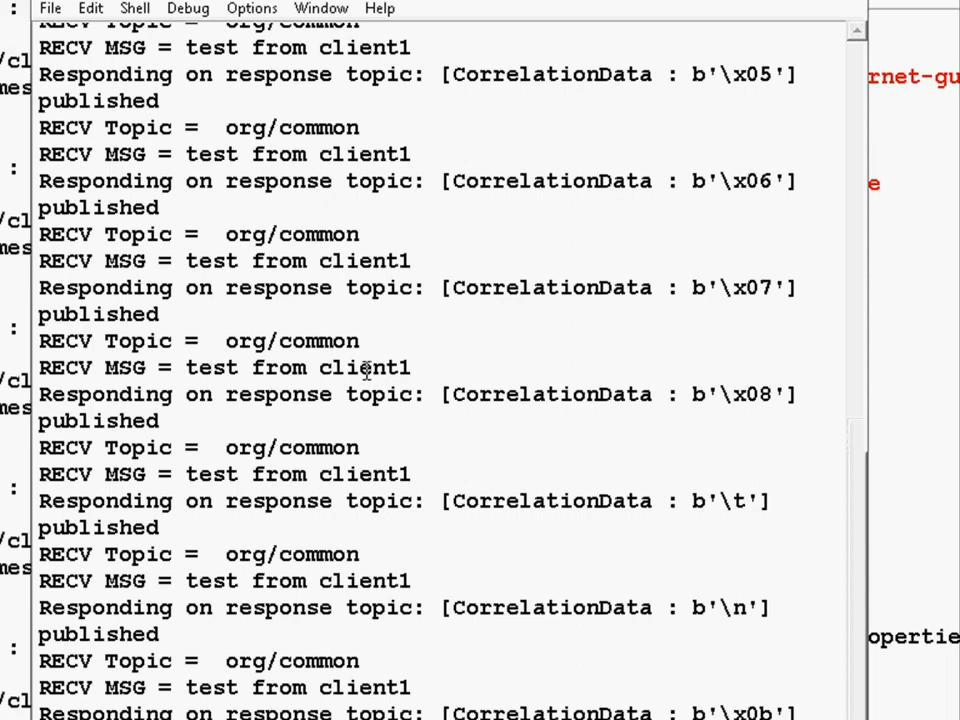